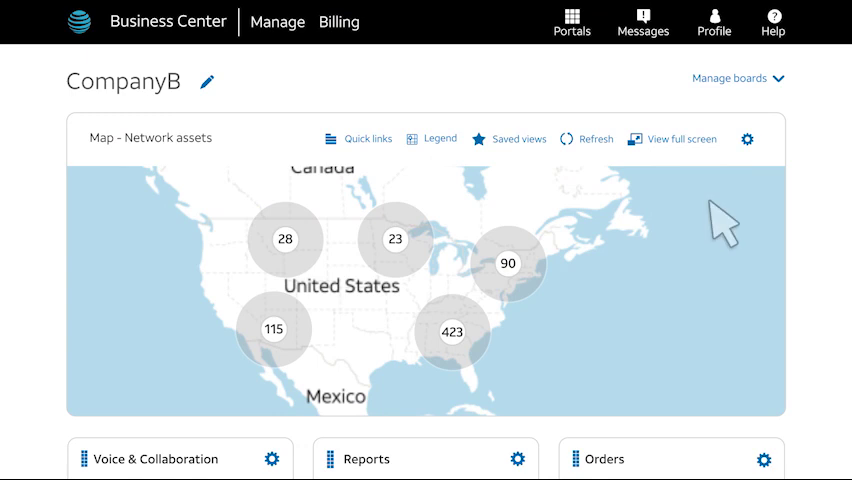
# - Open the profile menu and follow the CompanyB company link to its details
pyautogui.click(714, 22)
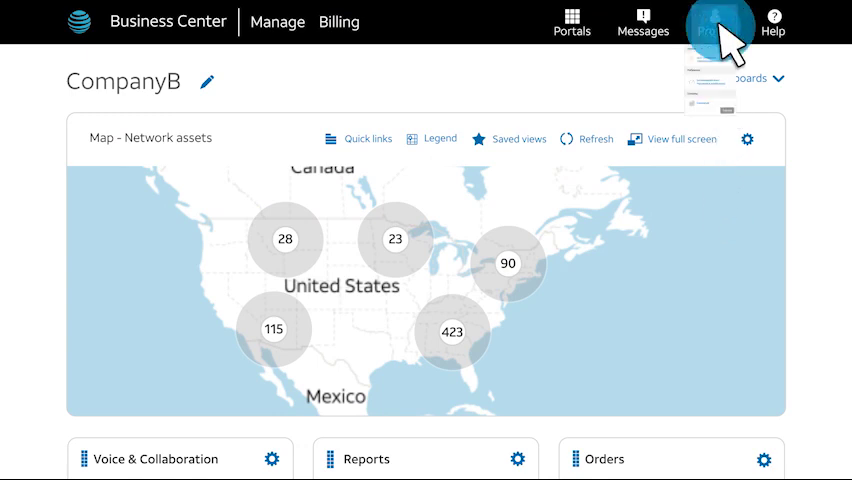
pyautogui.click(714, 22)
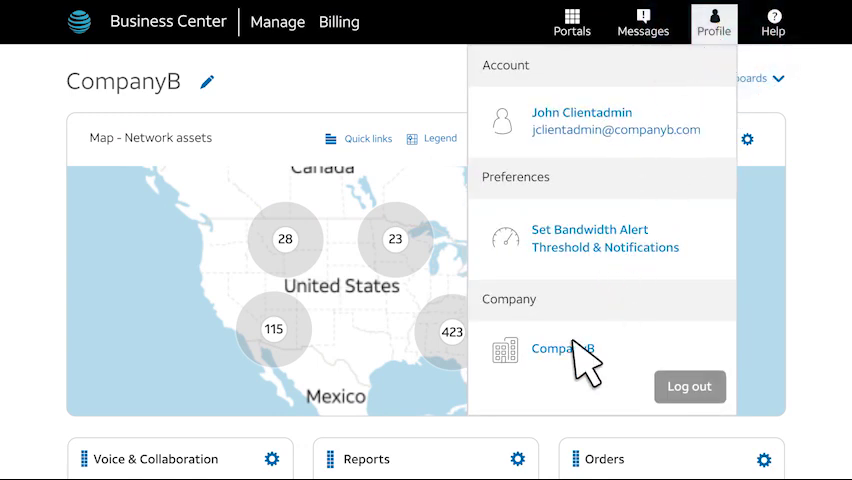
pyautogui.click(563, 349)
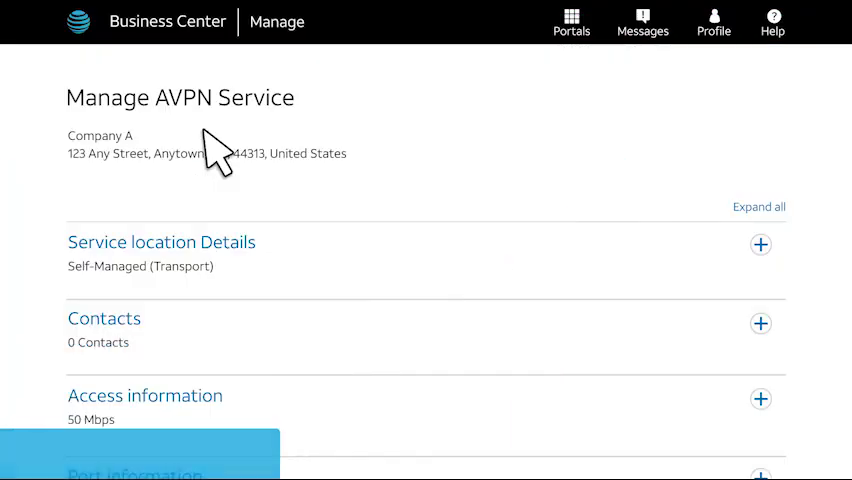
# - Expand the Configuration section on Manage AVPN Service and start the host set-up wizard
pyautogui.scroll(-3)
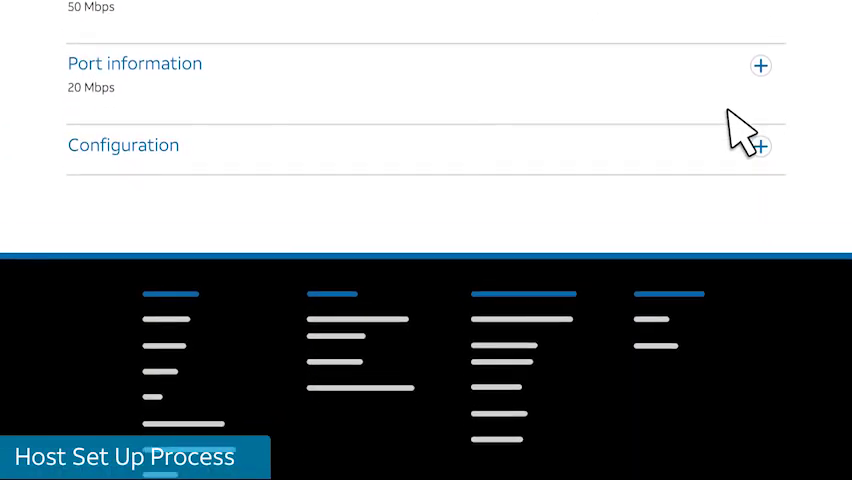
pyautogui.click(760, 146)
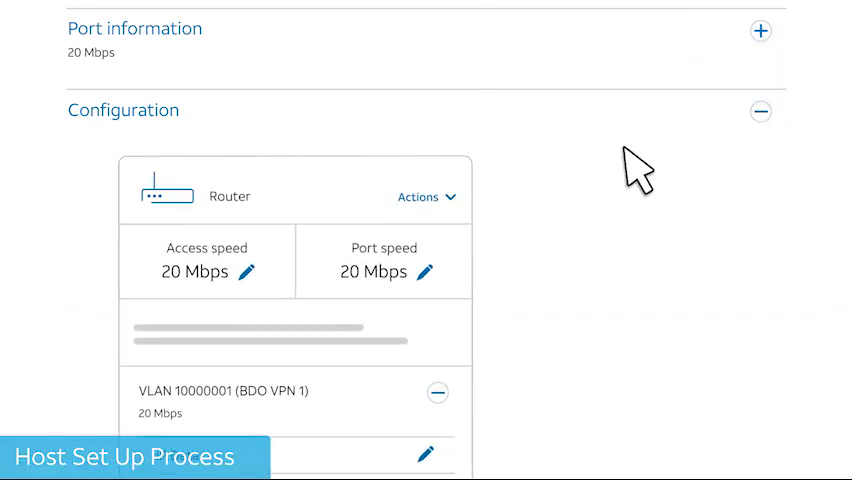
pyautogui.click(418, 196)
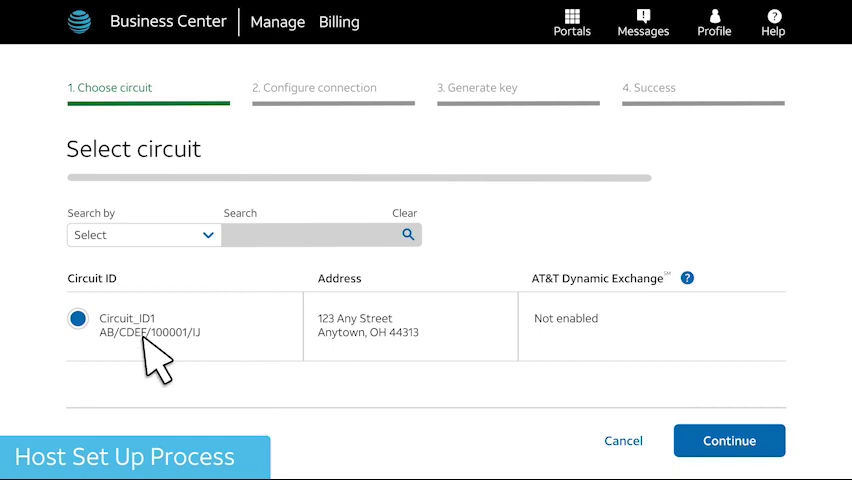
pyautogui.moveTo(578, 435)
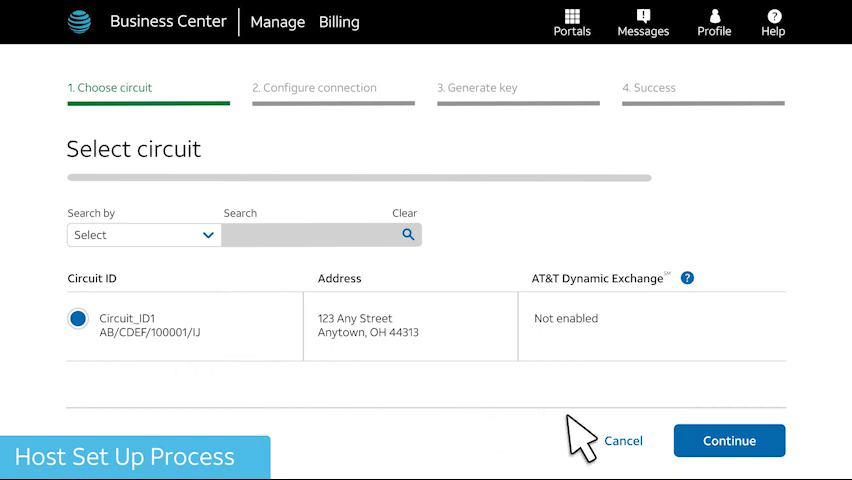
# - Continue with Circuit_ID1, set bandwidth to 200Mbps with VLAN ID 123 and accept the authorization terms
pyautogui.click(729, 440)
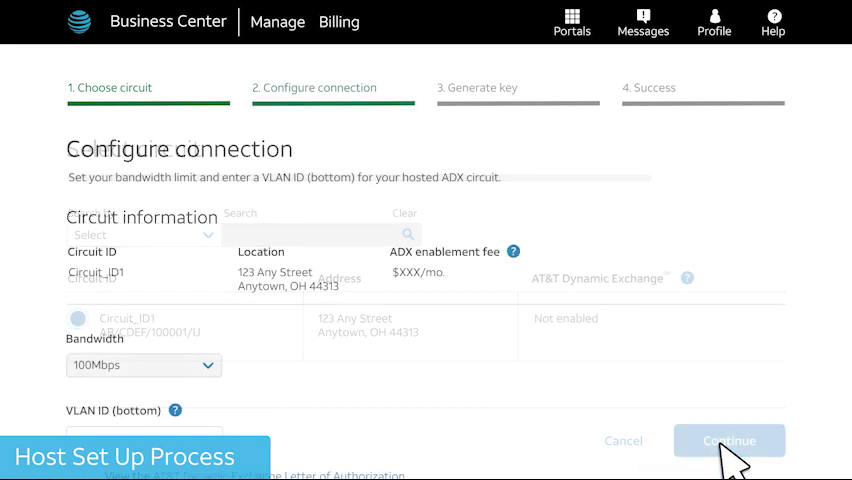
pyautogui.scroll(-3)
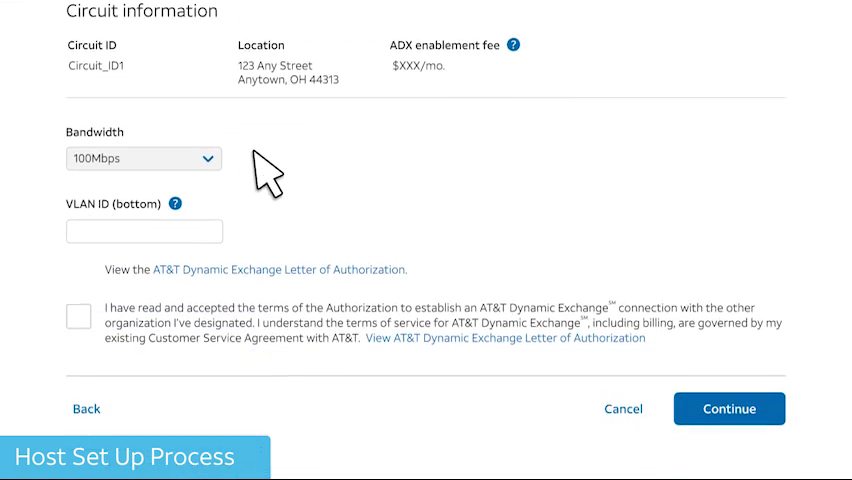
pyautogui.click(143, 158)
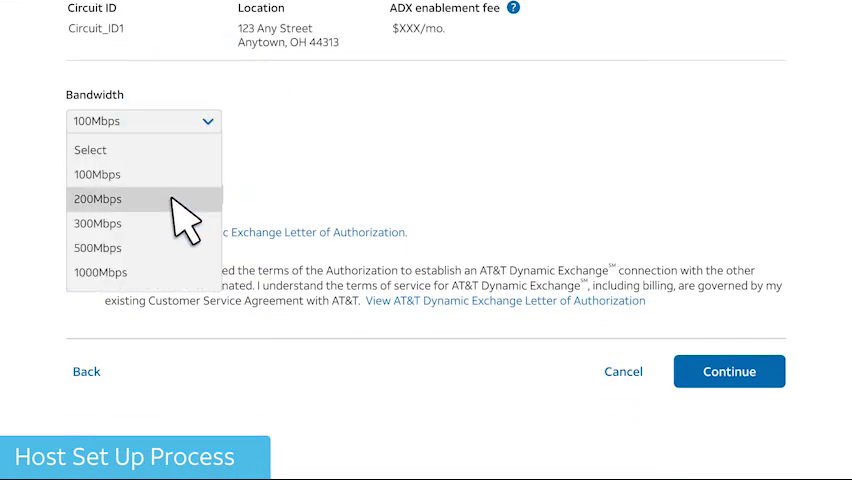
pyautogui.click(97, 198)
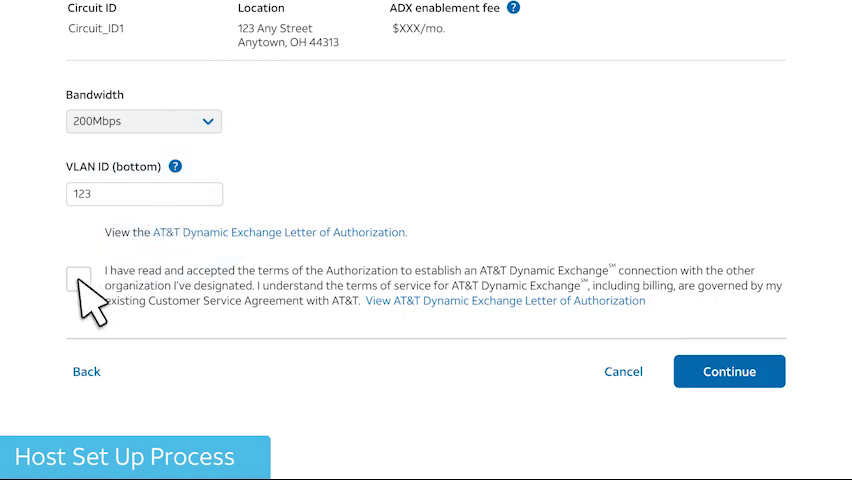
pyautogui.click(78, 280)
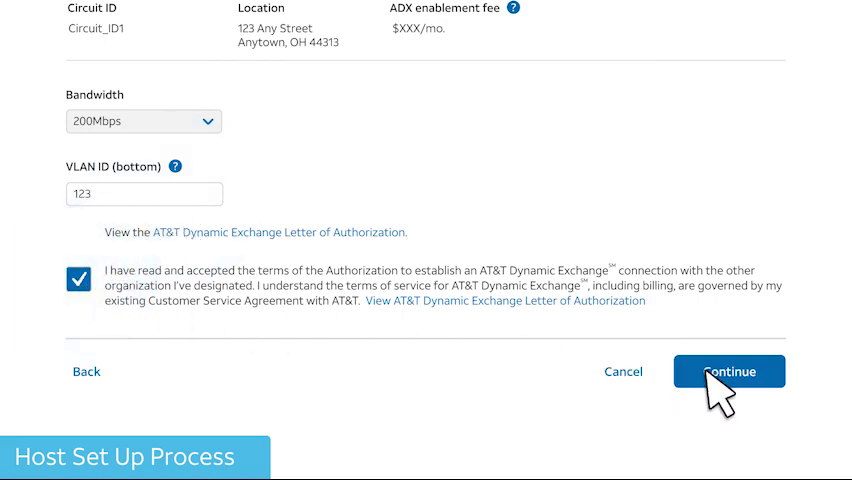
# - Review the connection charges and confirm them to reach the authorization key step
pyautogui.click(729, 371)
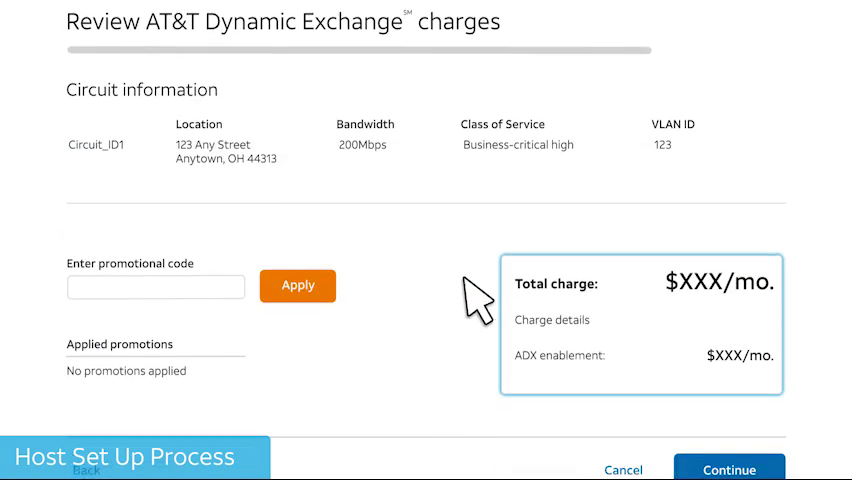
pyautogui.scroll(-3)
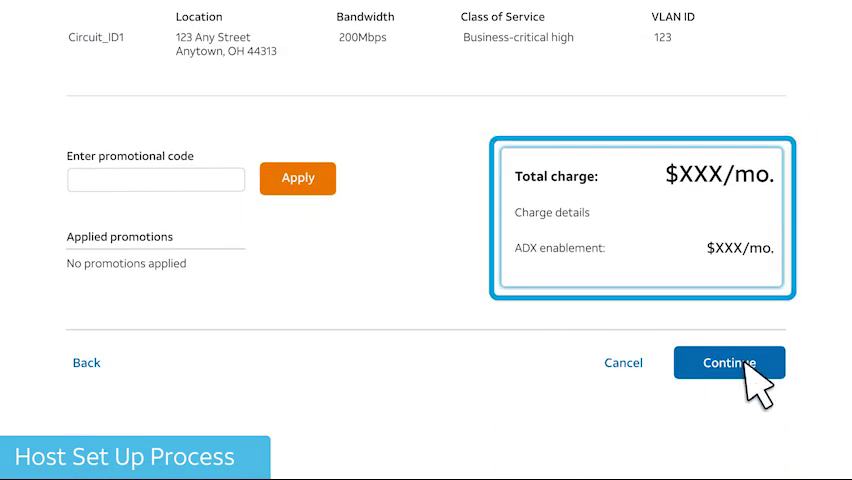
pyautogui.click(729, 362)
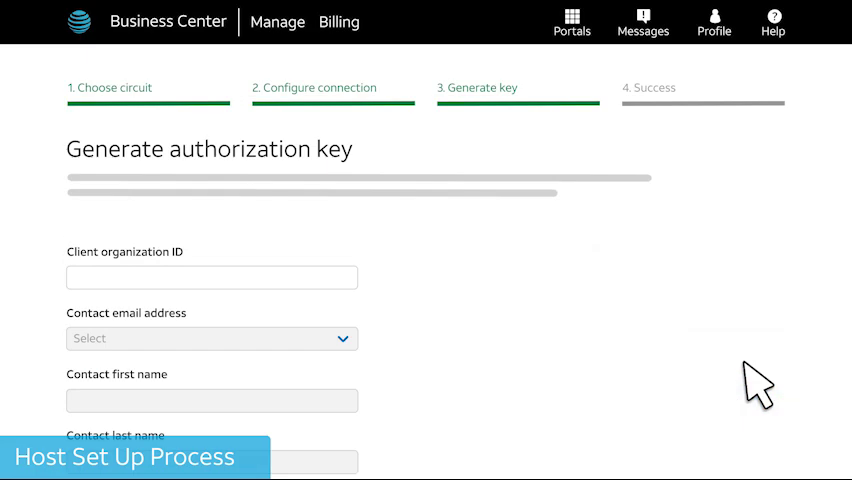
# - Enter client ID 123456789 with 60-day key lifetime and recipient message, then submit the host's order
pyautogui.write('123456789')
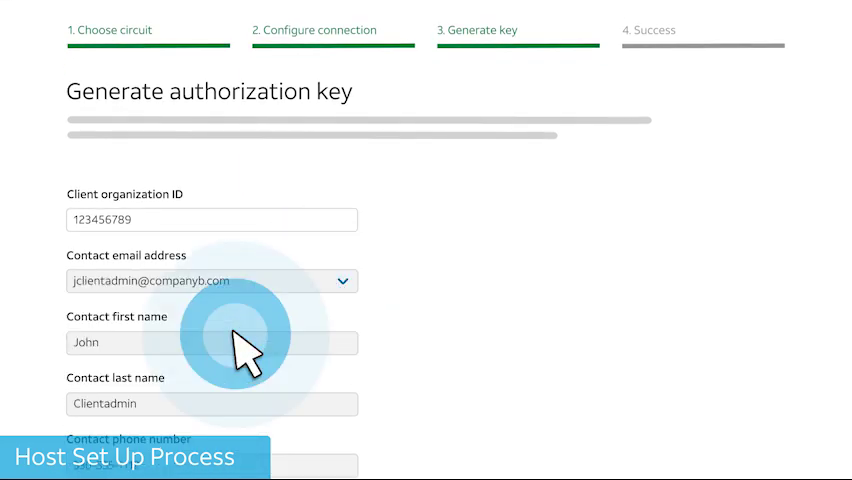
pyautogui.scroll(-3)
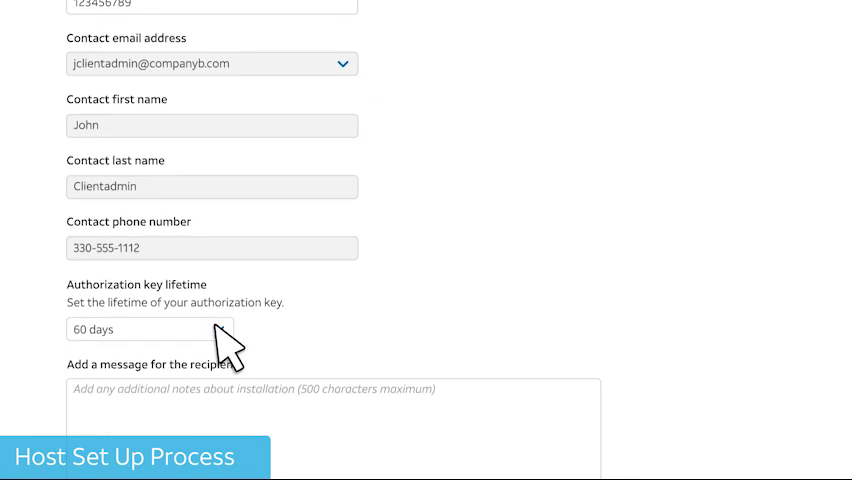
pyautogui.scroll(-3)
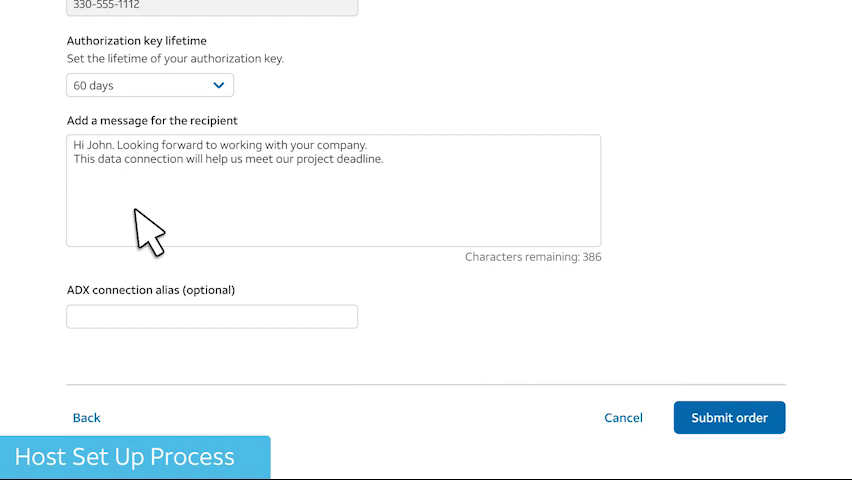
pyautogui.moveTo(147, 343)
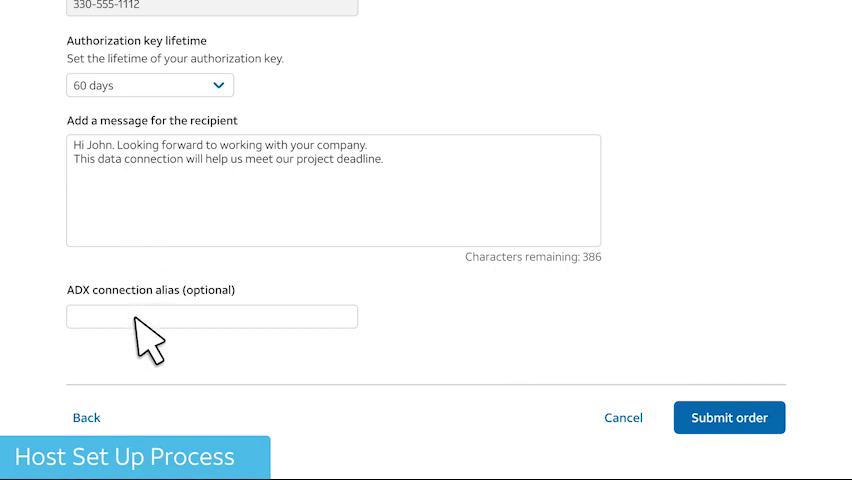
pyautogui.click(729, 417)
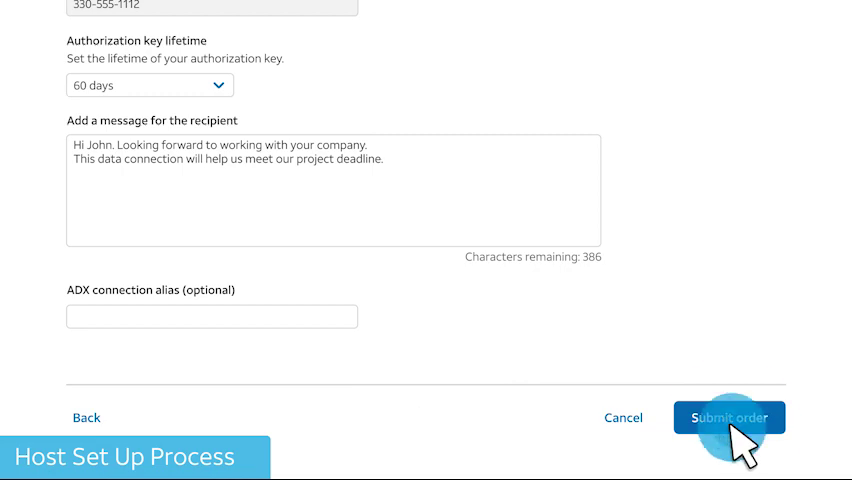
pyautogui.click(729, 417)
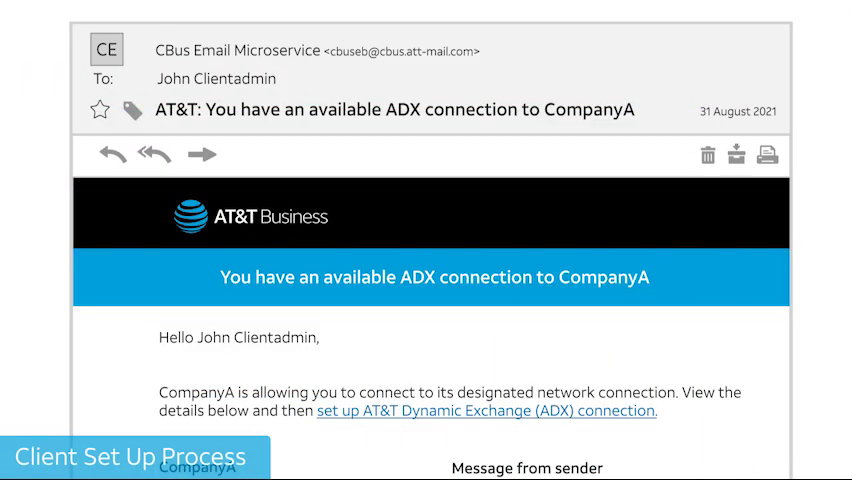
# - Follow the ADX connection invitation email from CompanyA to the authorization key selection page
pyautogui.scroll(-3)
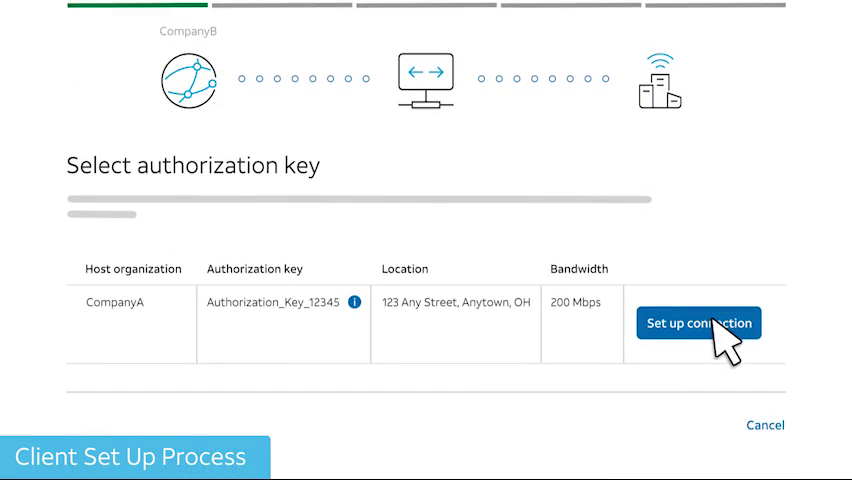
# - Set up the connection with CompanyA's key using VPN 2 and circuit AB/CDEF/100001/GH, confirming the choice
pyautogui.click(698, 323)
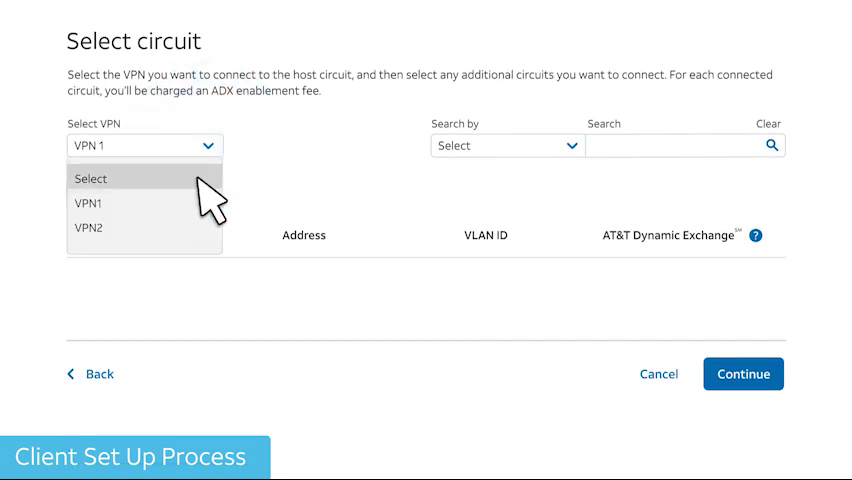
pyautogui.click(88, 227)
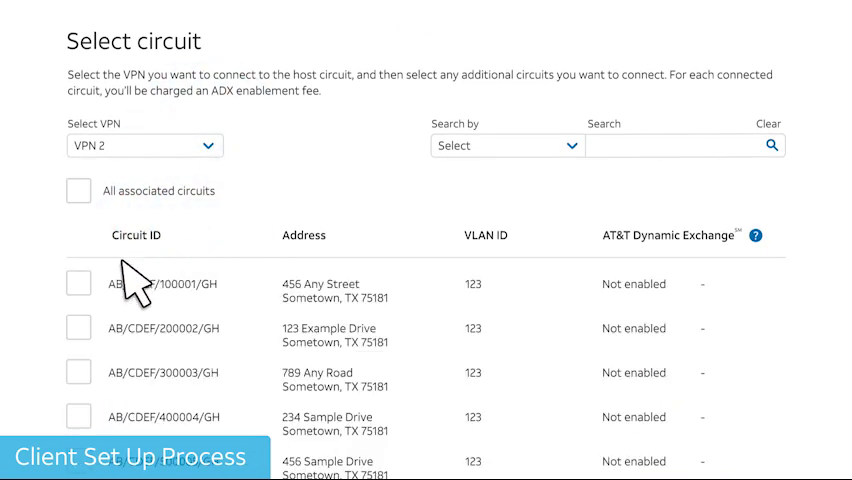
pyautogui.click(79, 283)
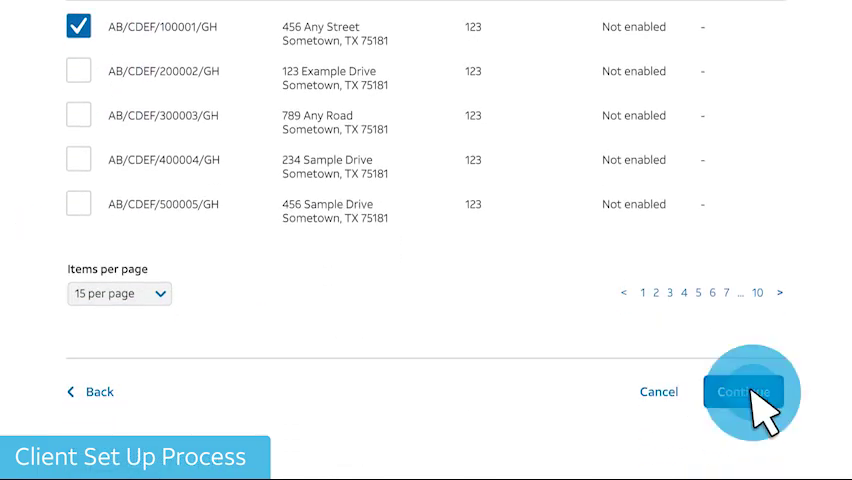
pyautogui.click(745, 391)
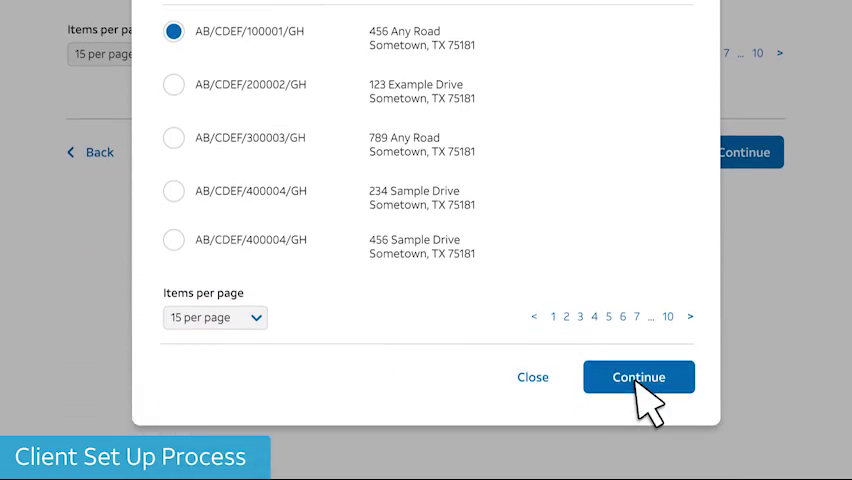
pyautogui.click(638, 377)
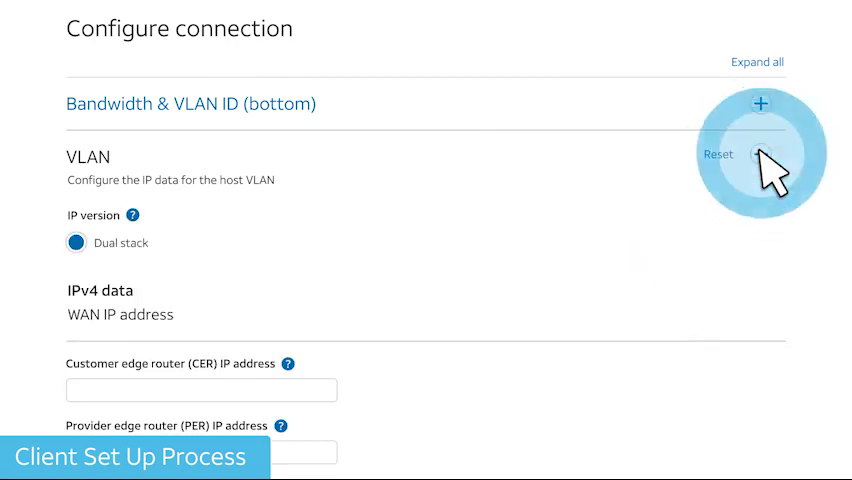
# - Scroll through the VLAN, WAN routing, Class of Service and Provider-edge ingress settings on Configure connection
pyautogui.scroll(-3)
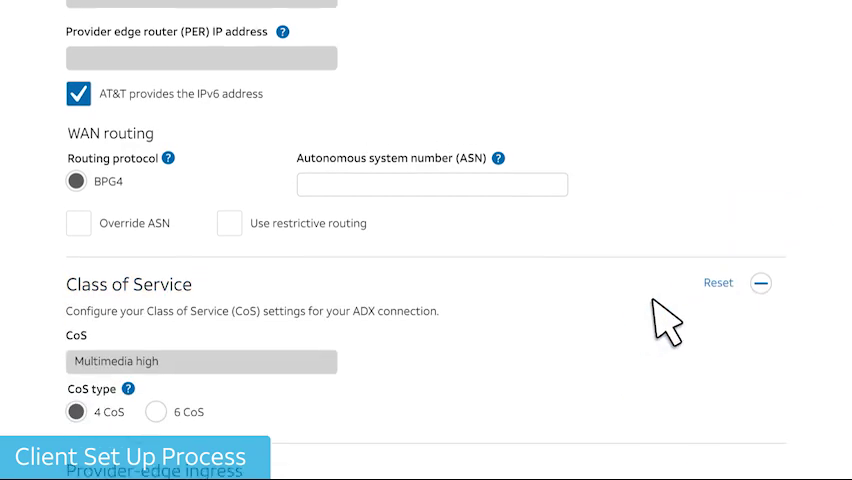
pyautogui.scroll(-3)
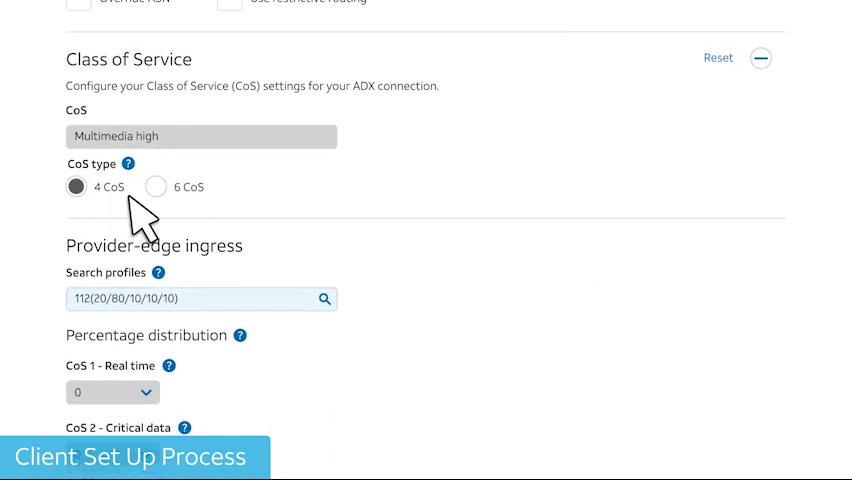
pyautogui.scroll(-3)
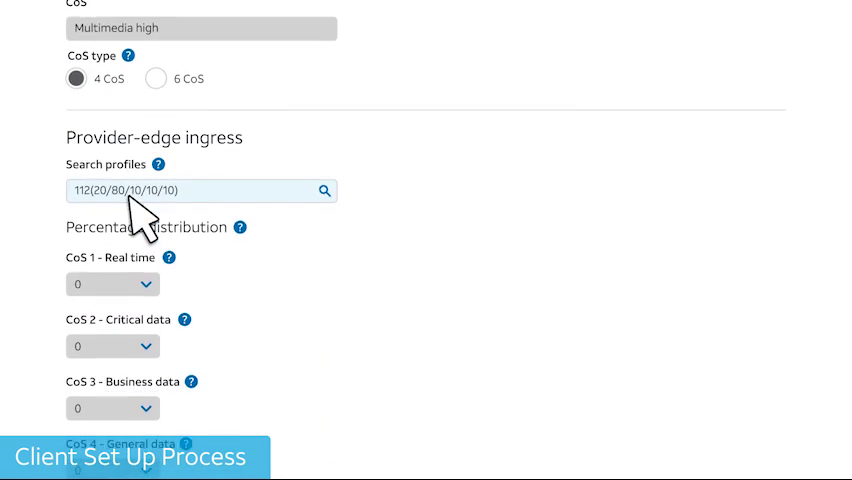
pyautogui.scroll(-3)
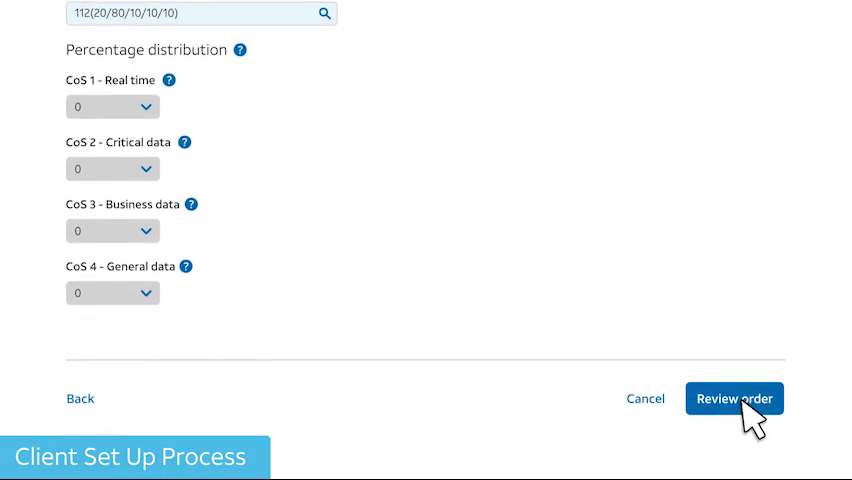
# - Review the client's order, accept the authorization terms and submit it, reaching Order received 123456789
pyautogui.click(735, 398)
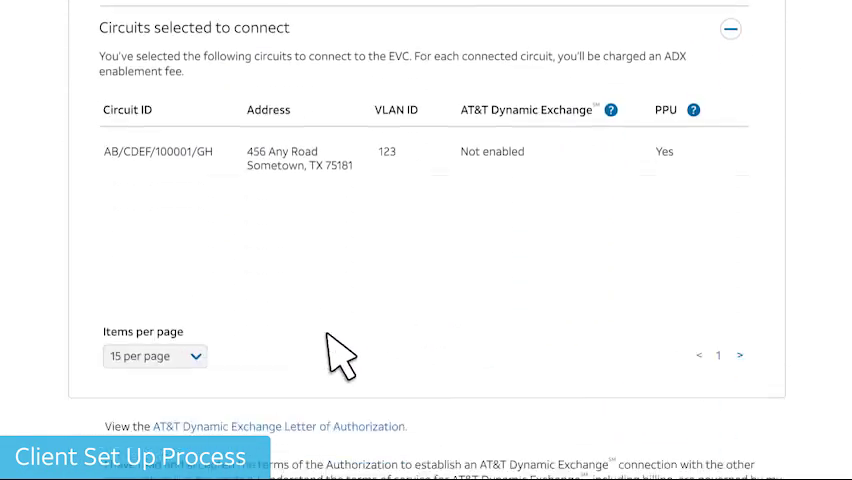
pyautogui.scroll(-3)
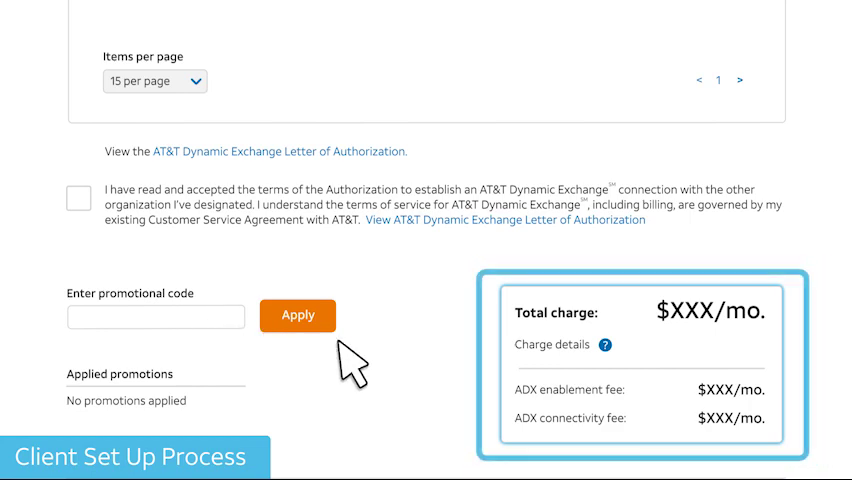
pyautogui.moveTo(690, 420)
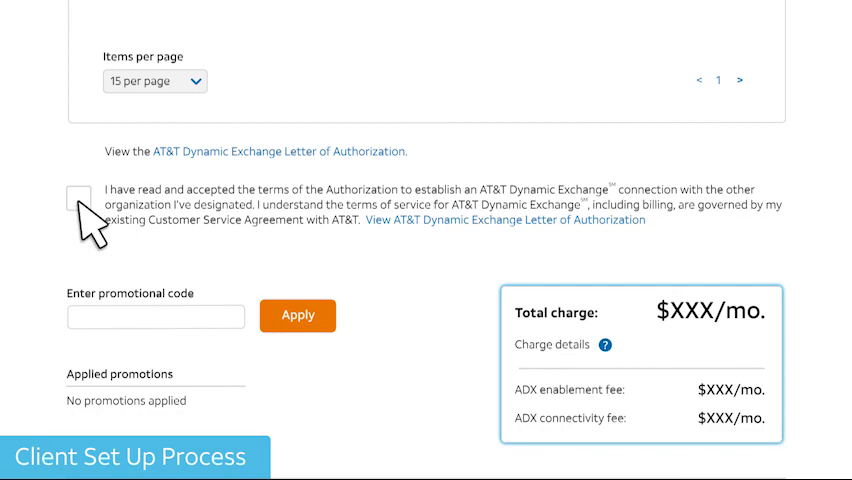
pyautogui.click(78, 197)
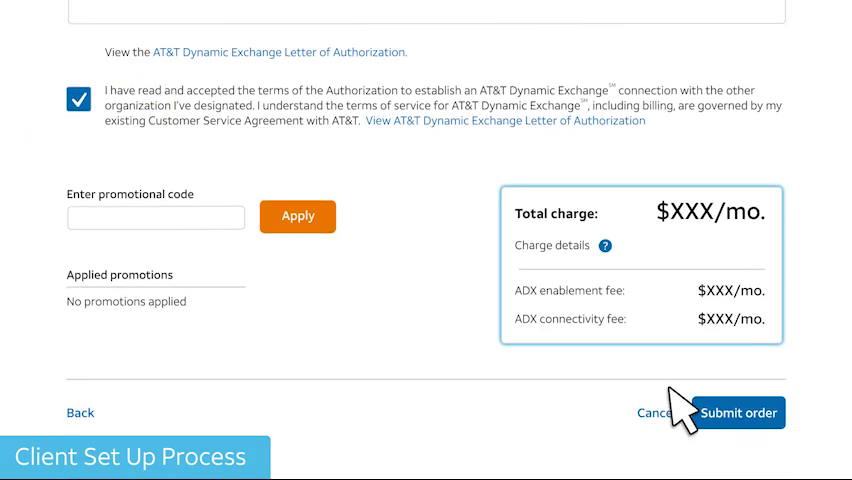
pyautogui.click(739, 412)
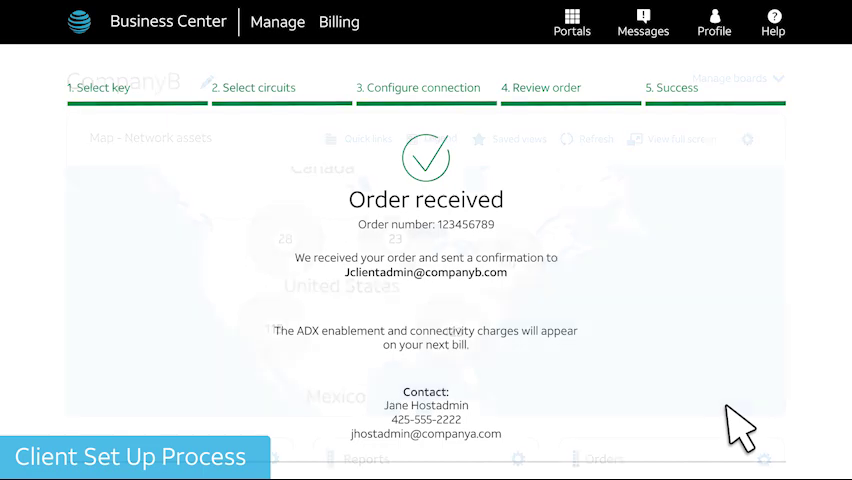
# - Open Help and scroll through the AT&T Virtual Private Network how-to video list
pyautogui.click(773, 22)
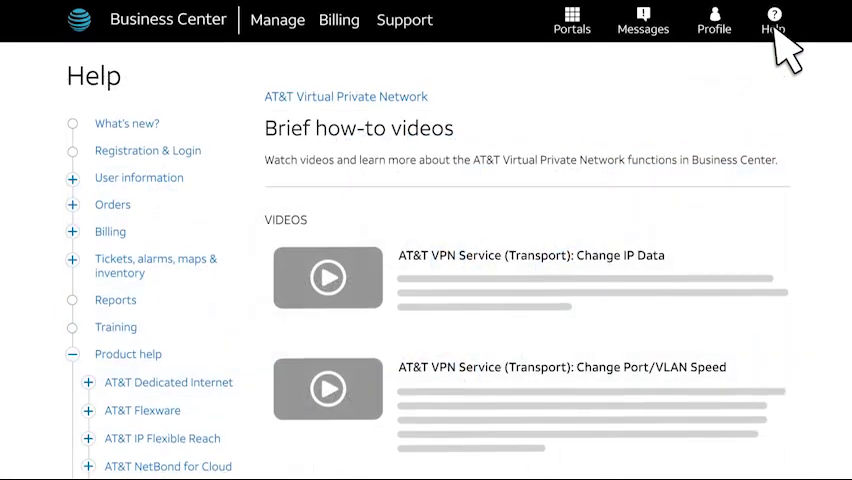
pyautogui.scroll(-3)
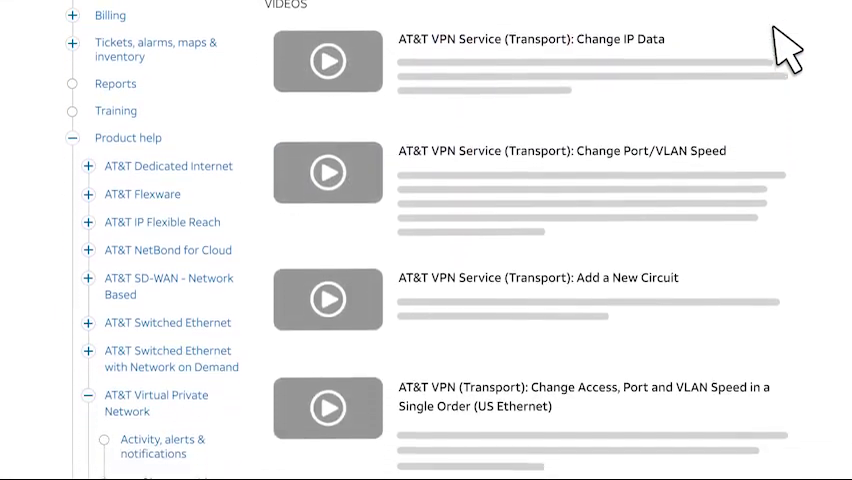